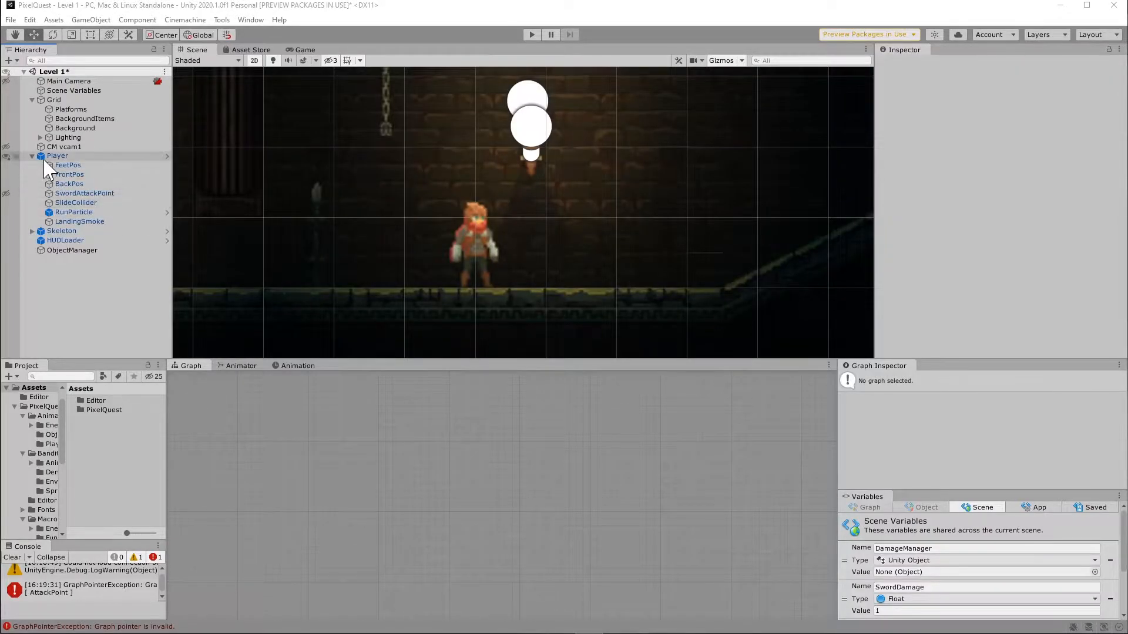
Create an empty child object under Player and name it AttackPoint.
right_click(58, 157)
text(AttackPoint)
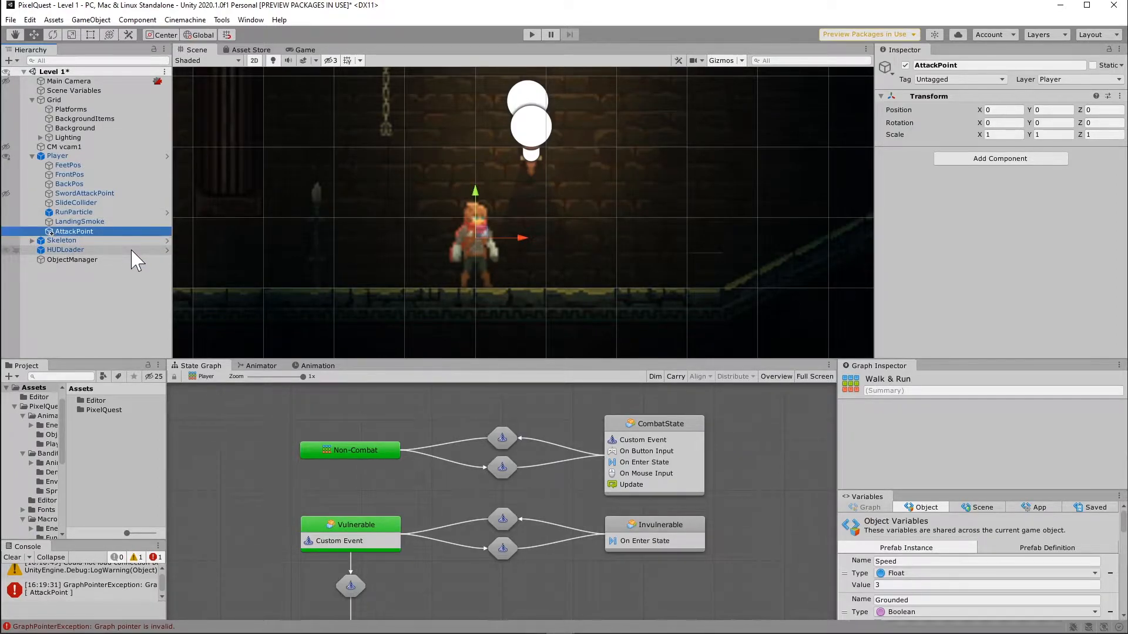
Add a Flow Machine to AttackPoint with Macro source and a new macro saved as Gizmos.
text(Flowmachine)
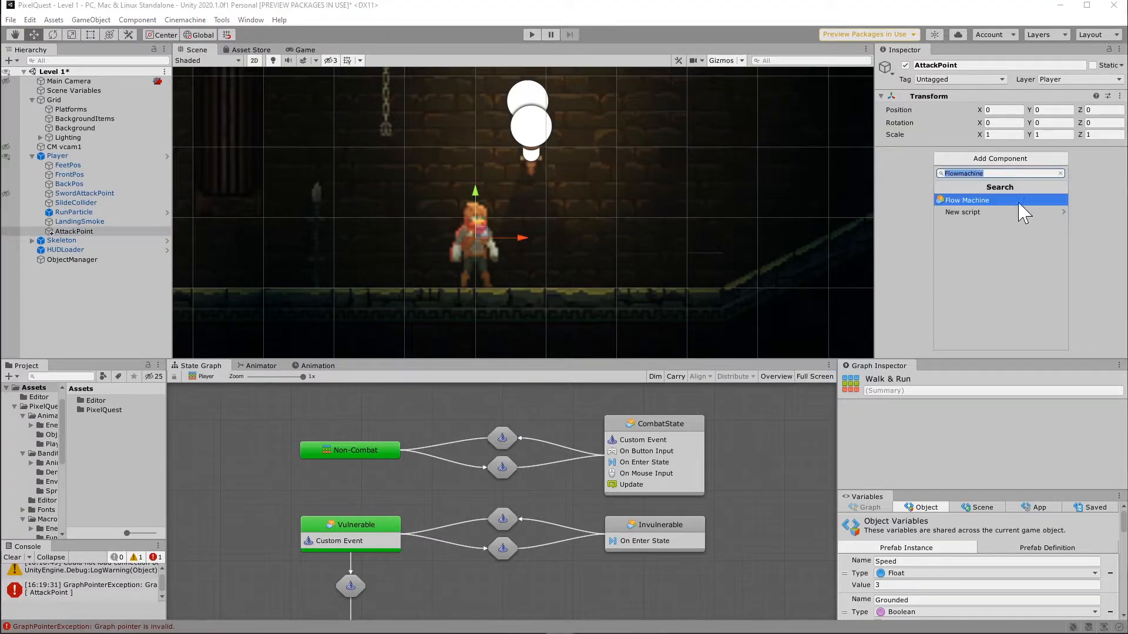
click(1000, 200)
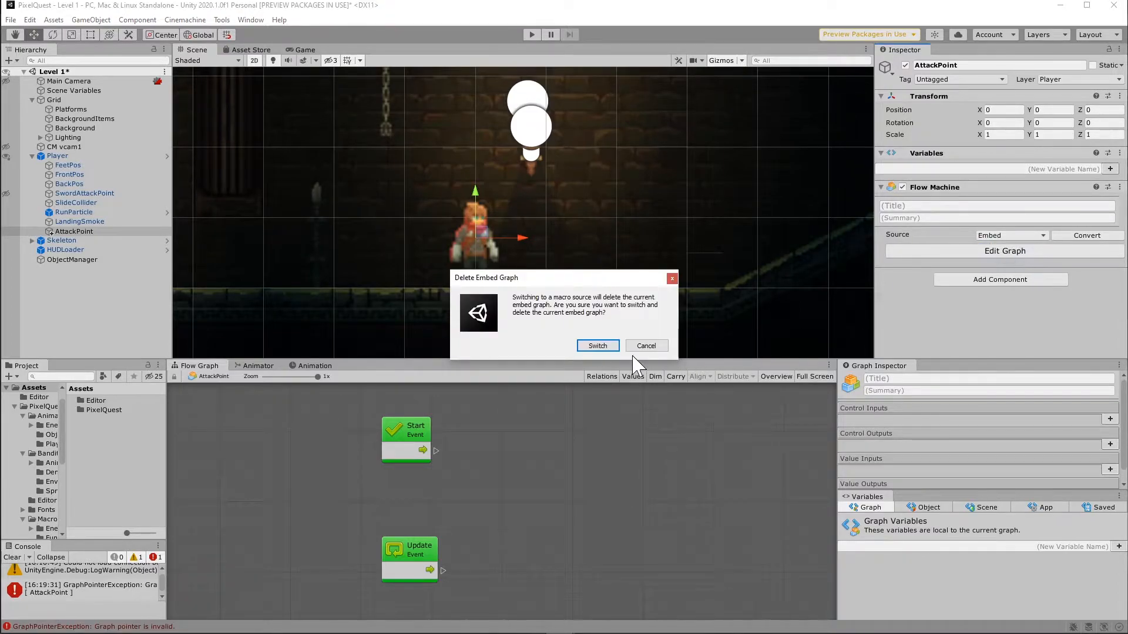
click(596, 345)
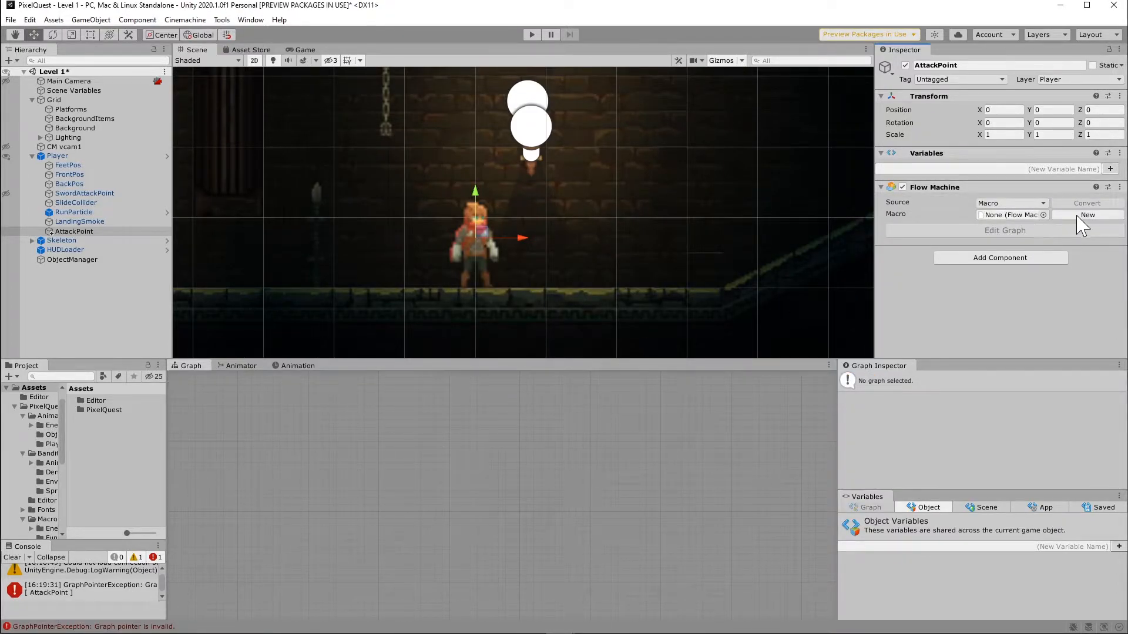
click(1089, 214)
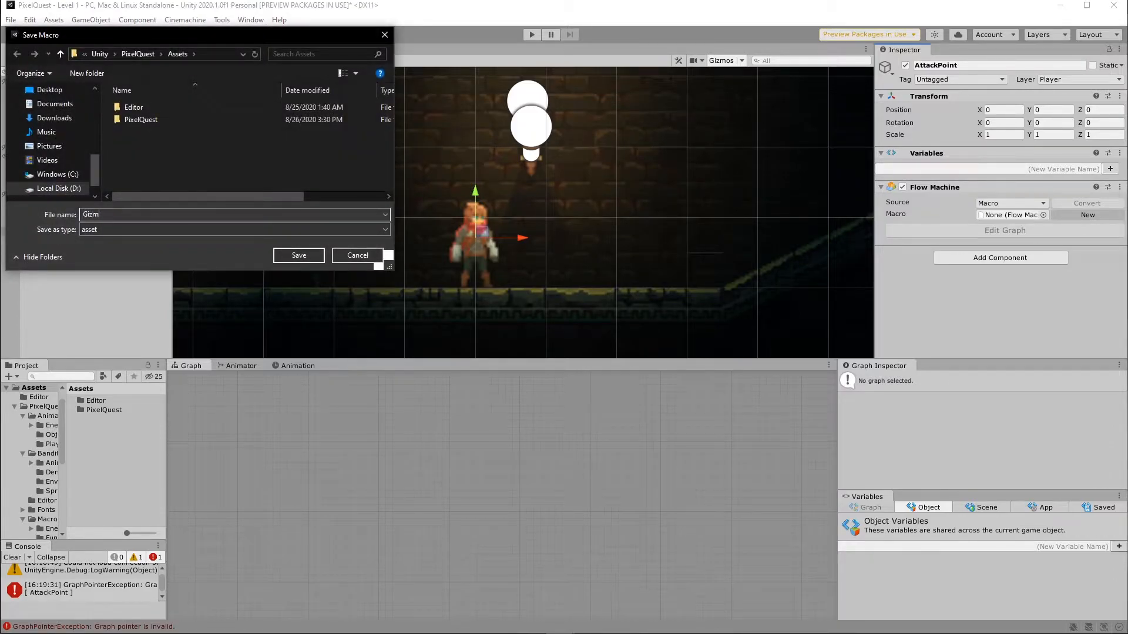
click(298, 255)
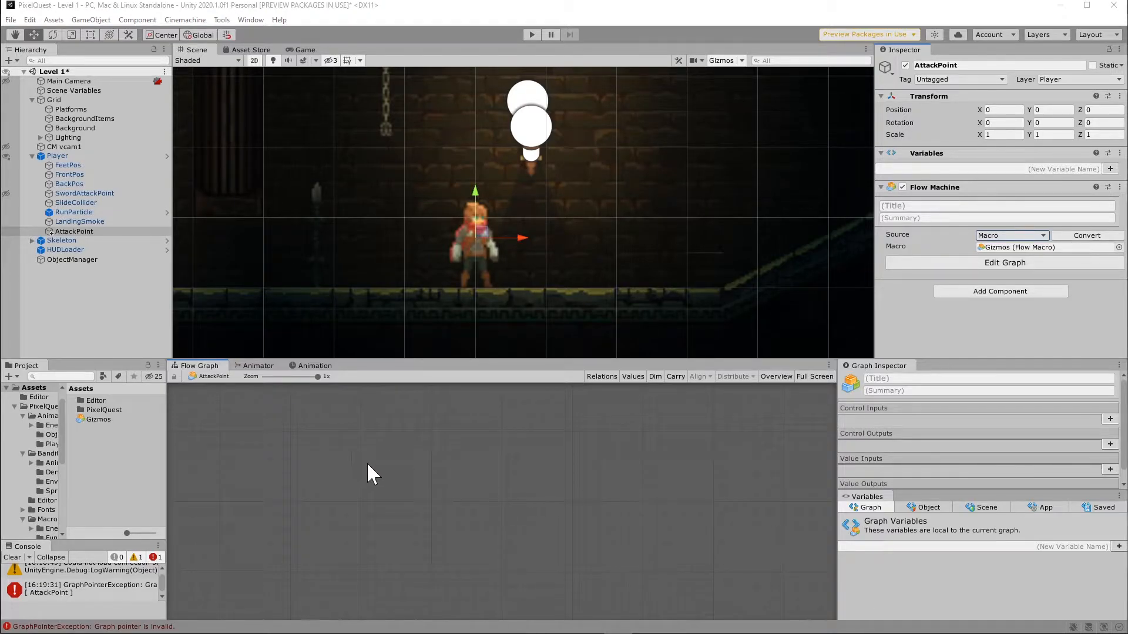
Add an On Draw Gizmos Selected event node to the Gizmos graph.
text(On Draw Gizmos)
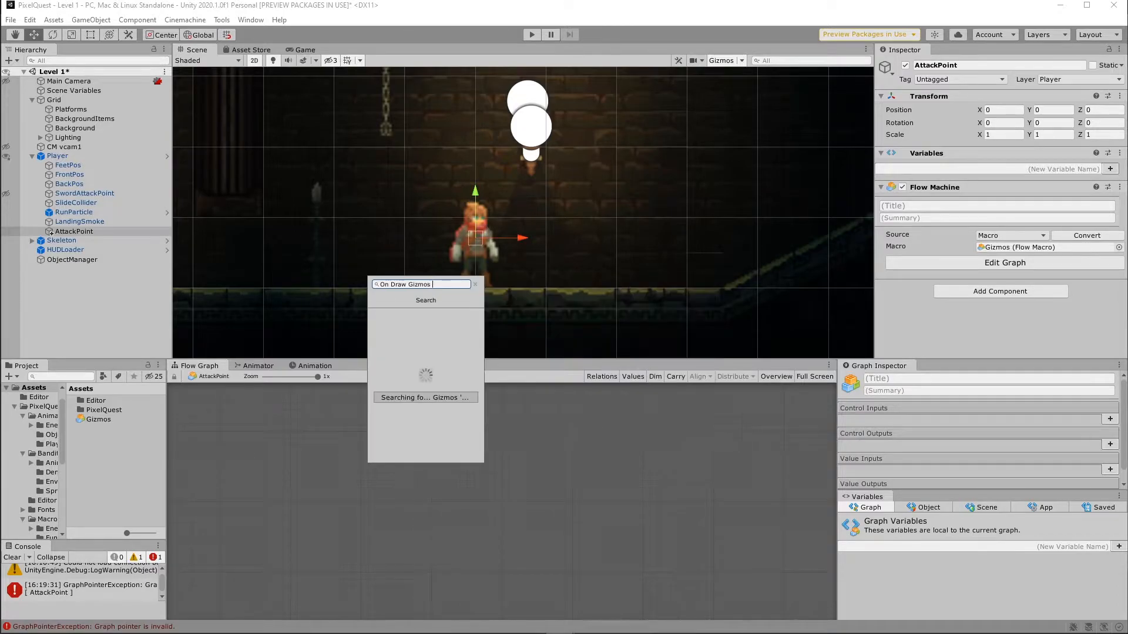
text(Sel)
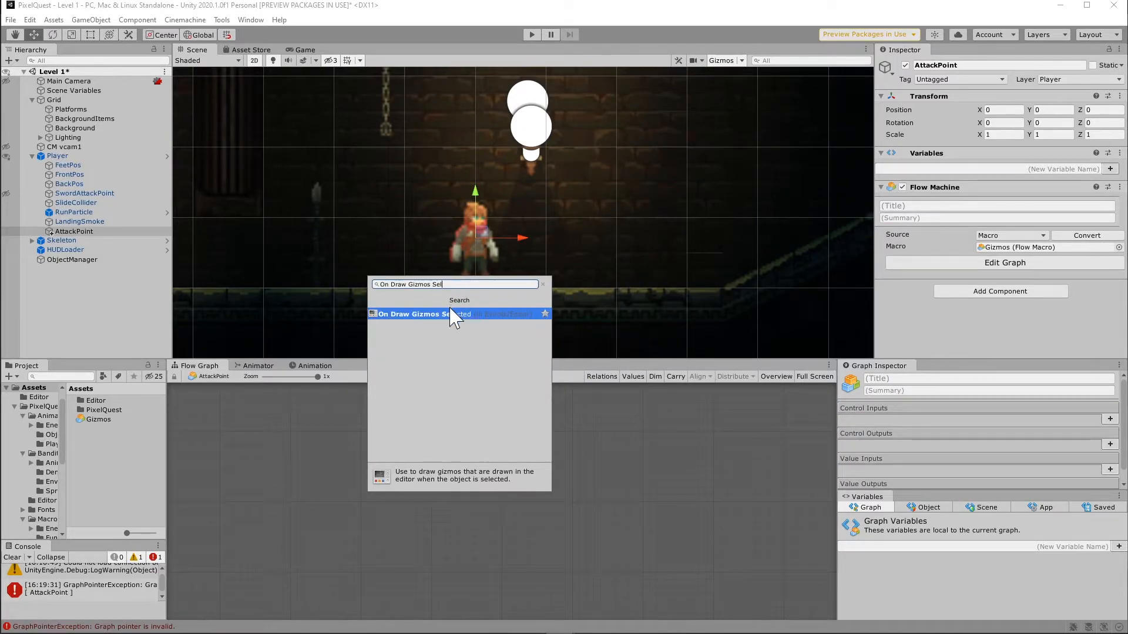
click(429, 314)
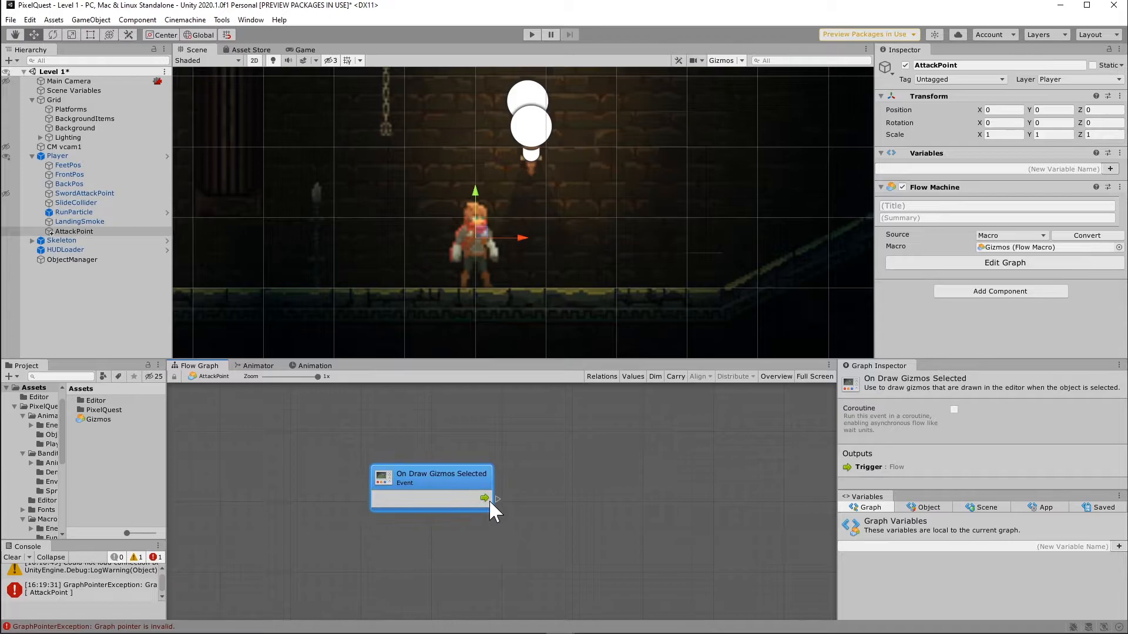
Connect a Gizmos Set Color node to the event and set its color to red.
drag(485, 497, 568, 506)
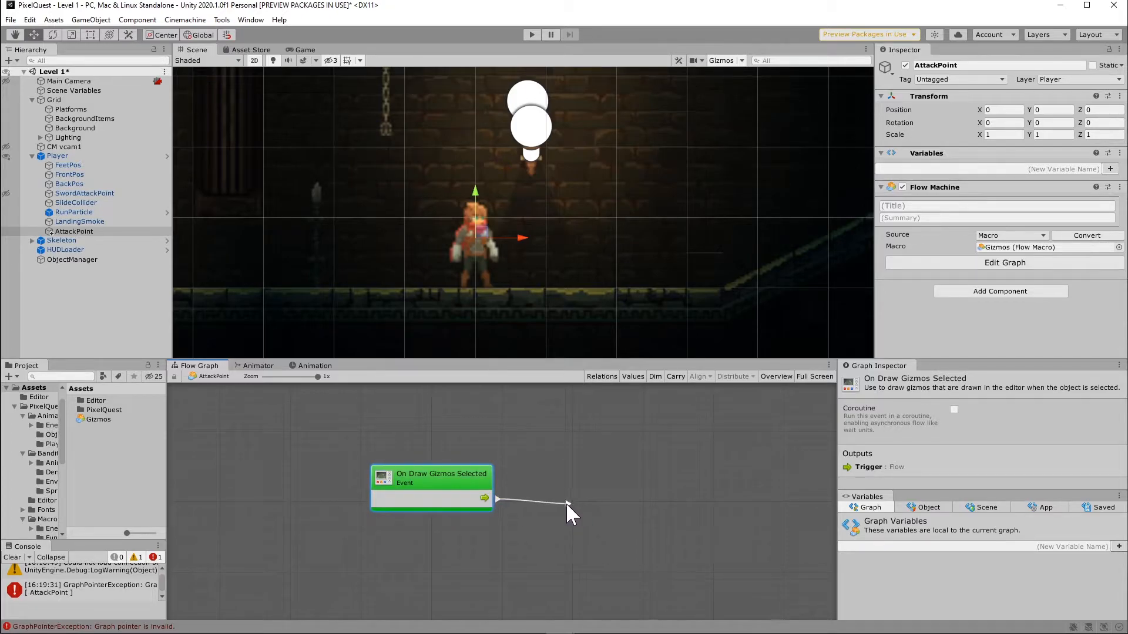
click(571, 513)
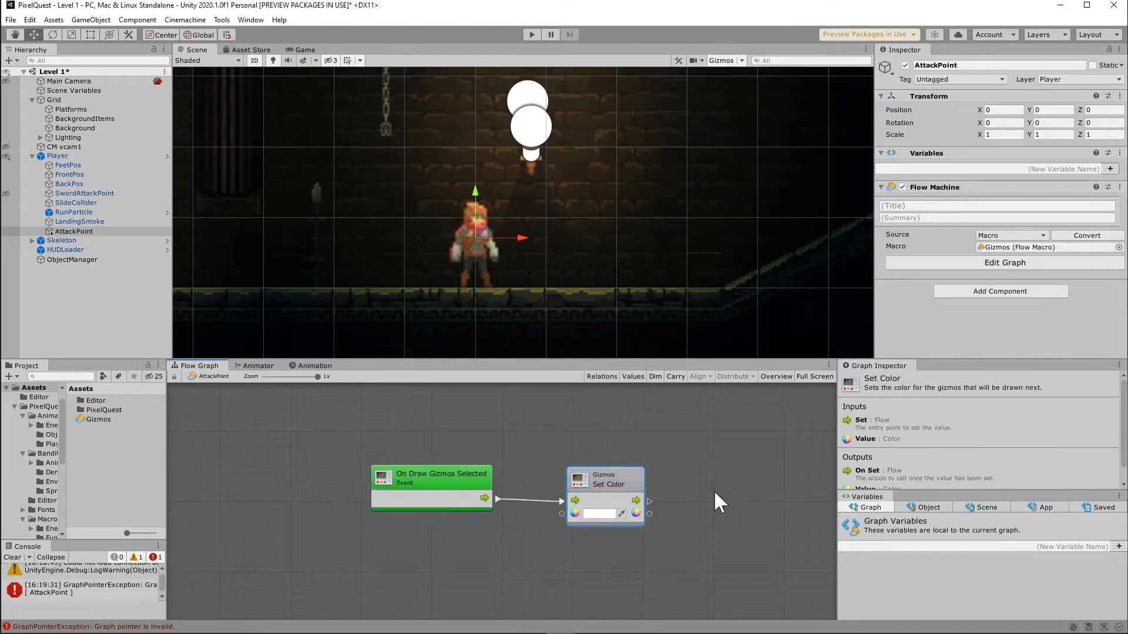
click(599, 512)
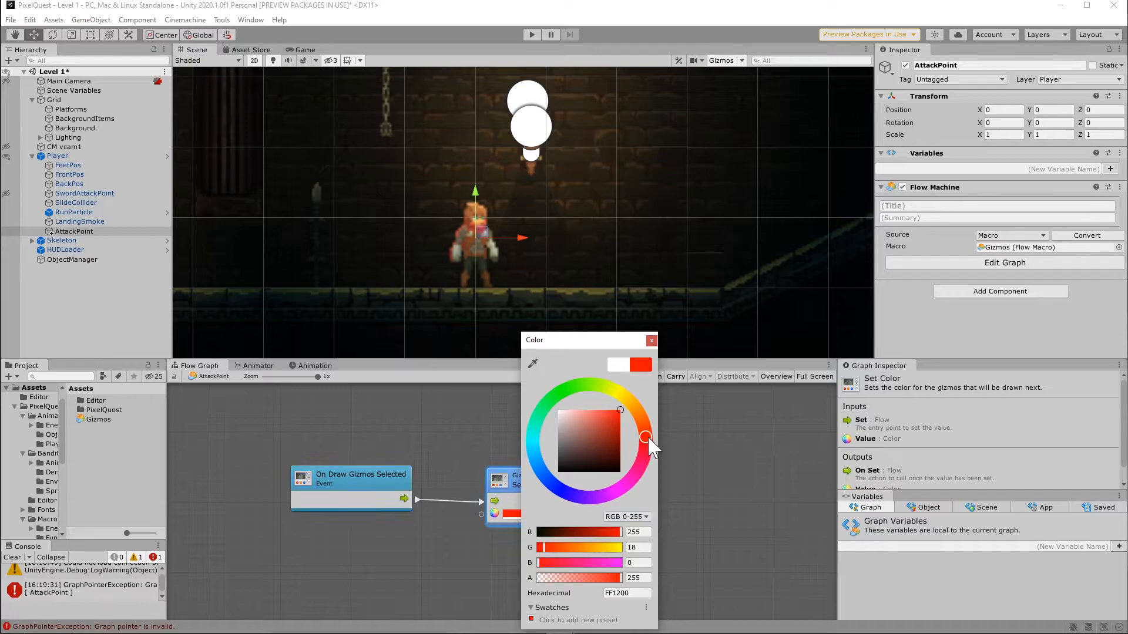
click(651, 340)
text(G)
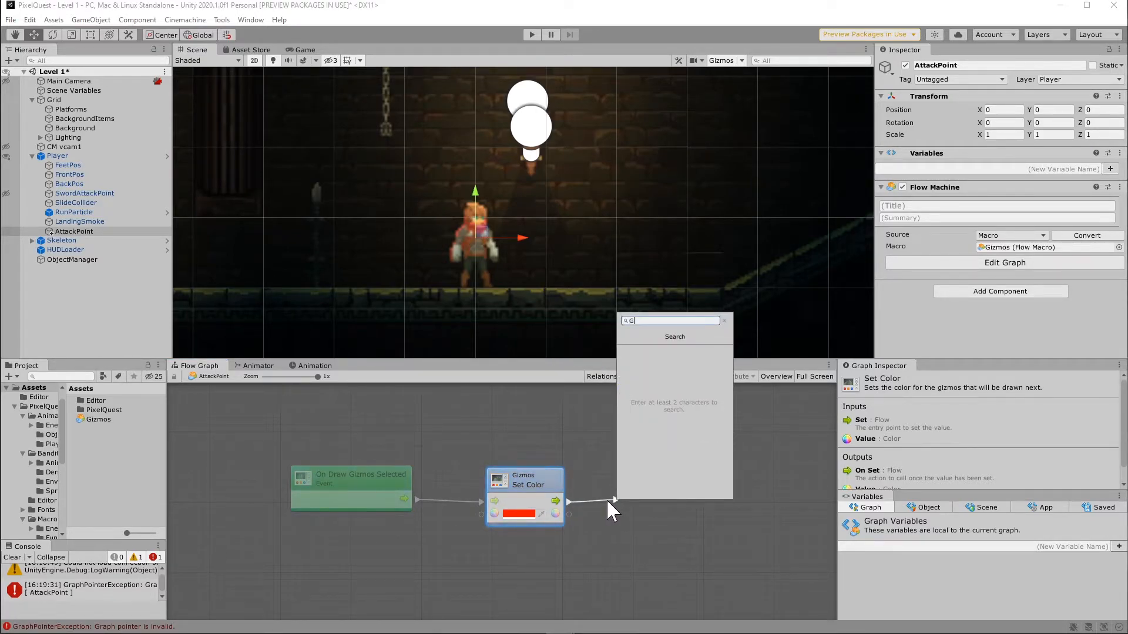
Add a Gizmos Draw Wire Sphere node after Set Color and drag from its Center input.
text(izmos Draw)
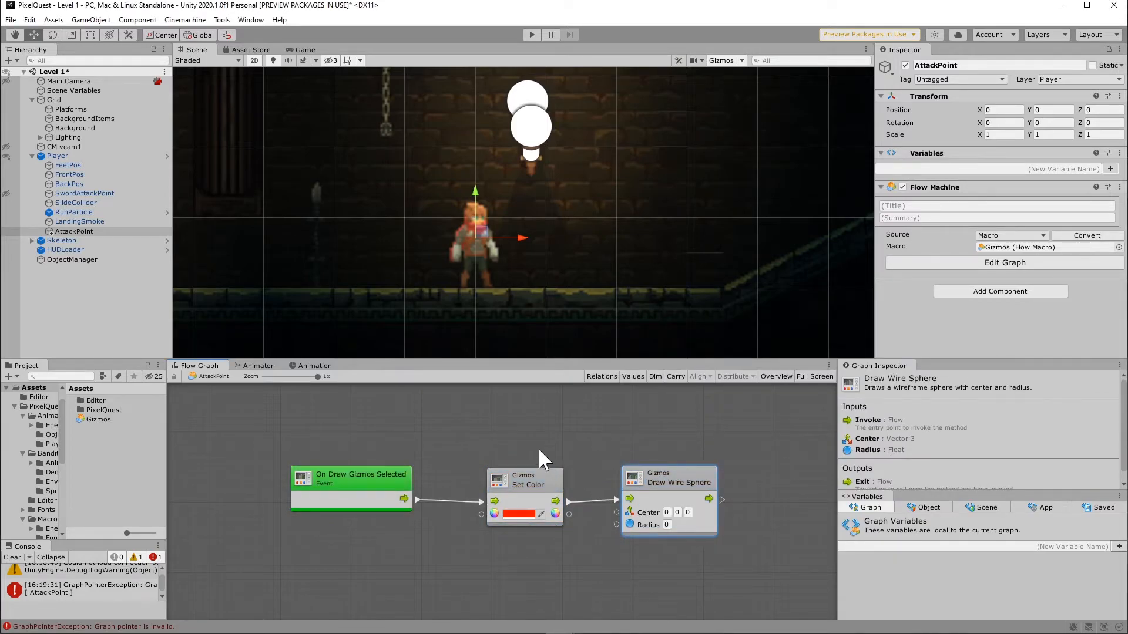
click(669, 482)
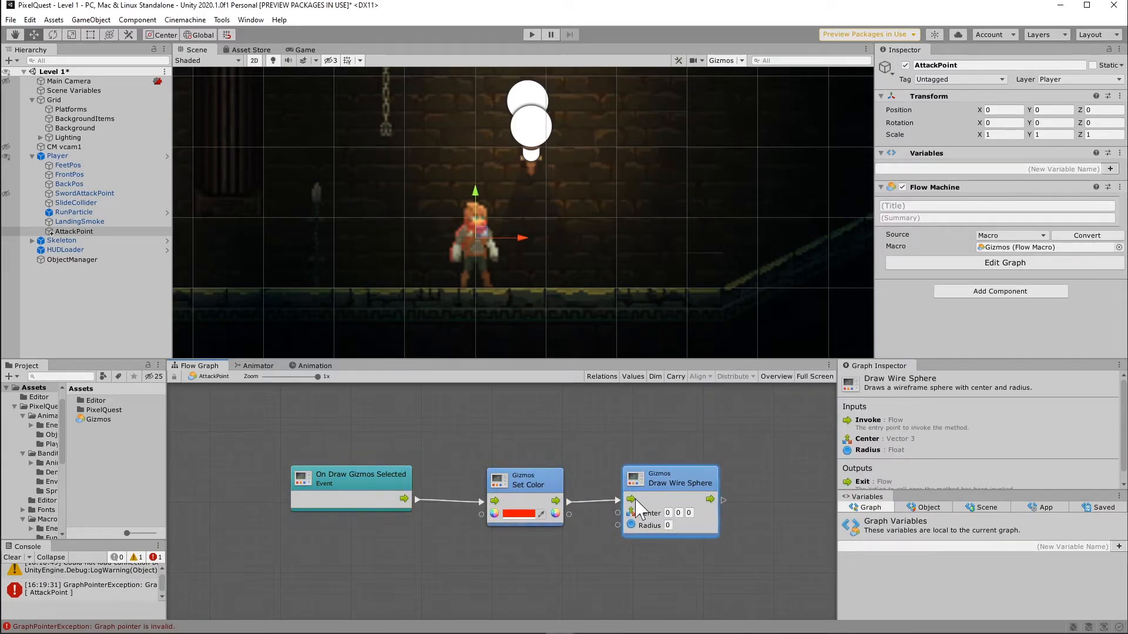
drag(631, 499, 568, 548)
text(Transform Get Posi)
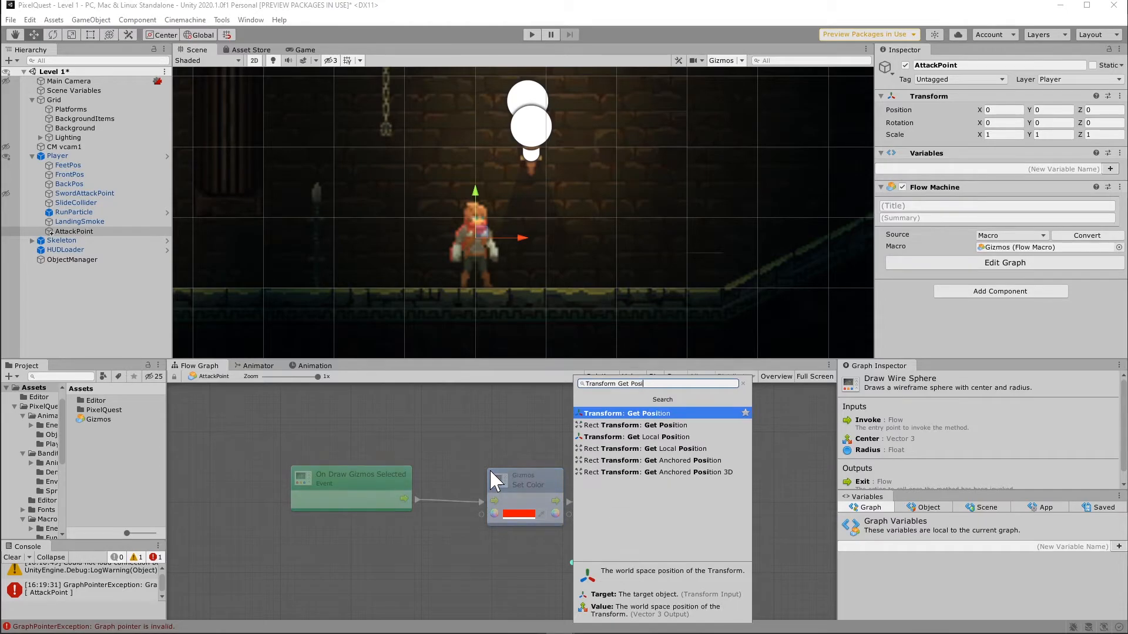
Feed Transform Get Position into the sphere's Center and set Radius to 0.5.
click(631, 413)
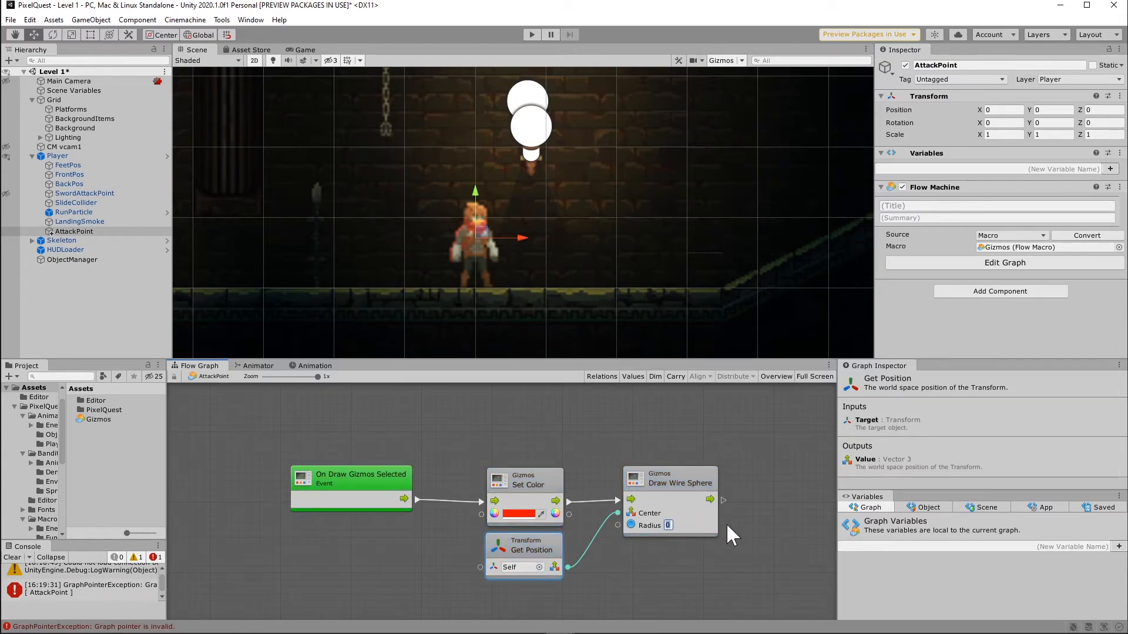
text(0.5)
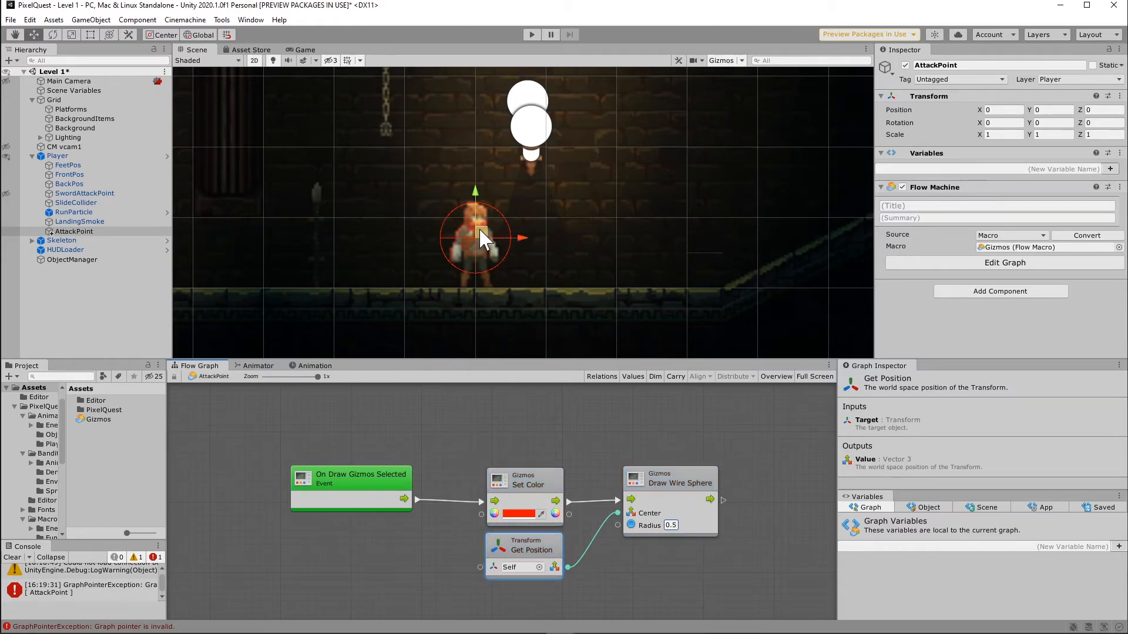
Move AttackPoint to the player's right (X 0.635, Y -0.142) and readjust the red gizmo color.
drag(474, 237, 526, 240)
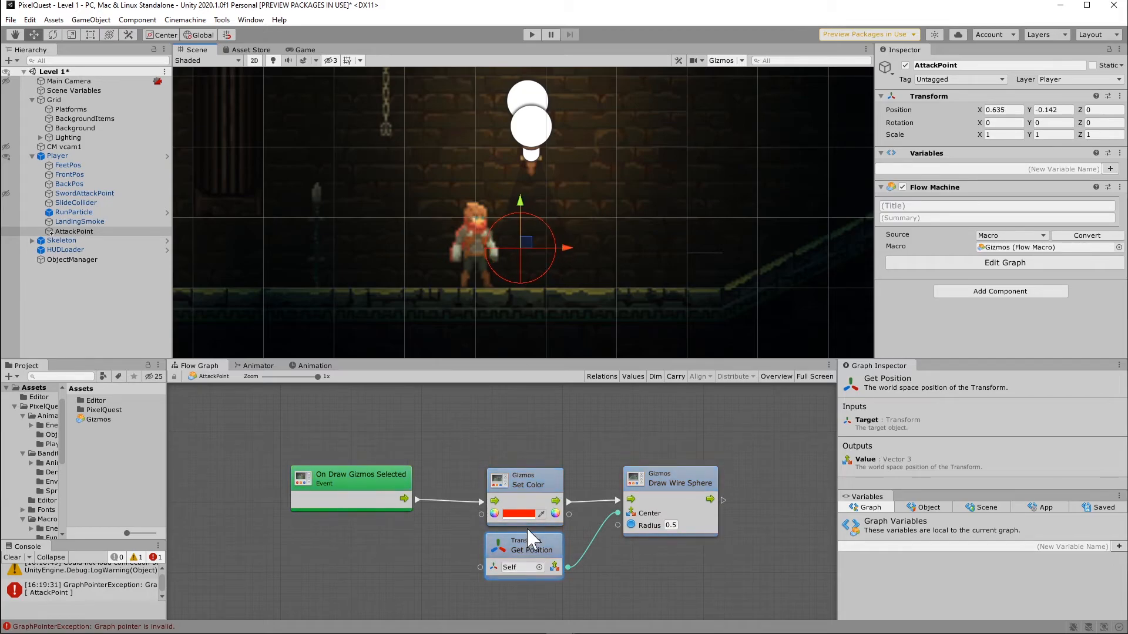
click(517, 513)
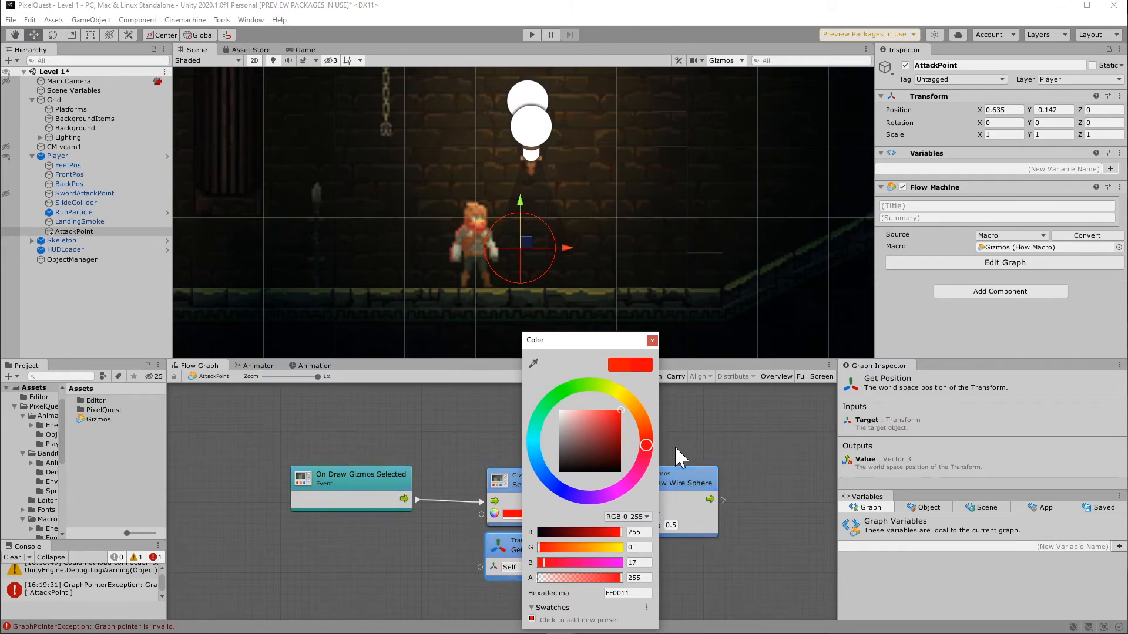
click(652, 340)
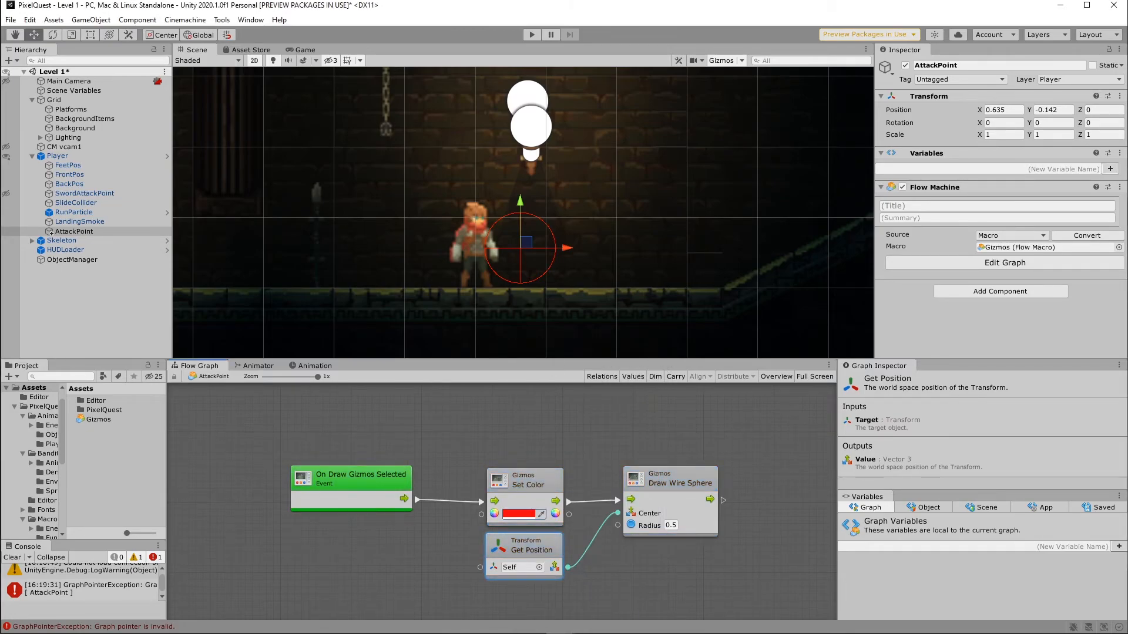